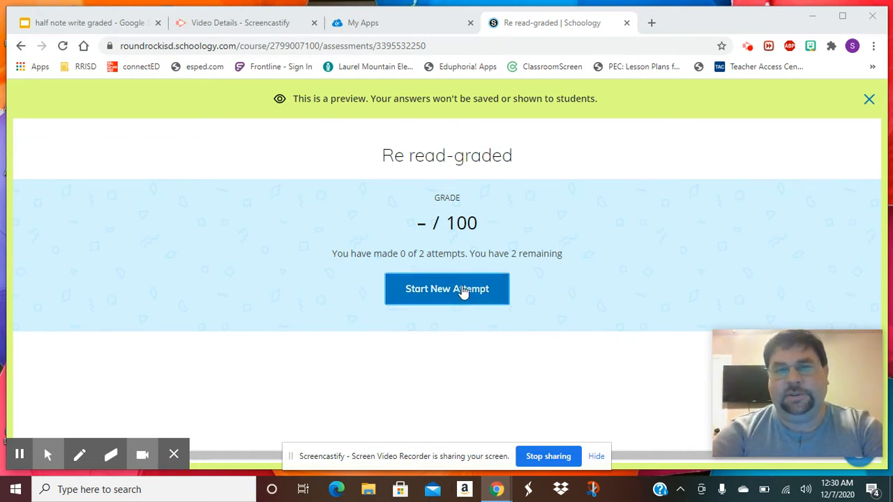
Step: Start a new attempt of the 'Re read-graded' assessment preview
left_click(446, 289)
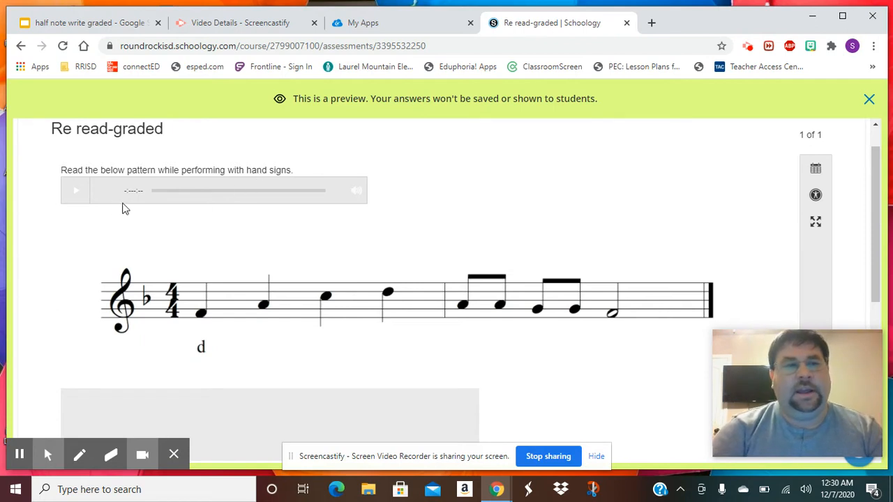
mouse_move(639, 330)
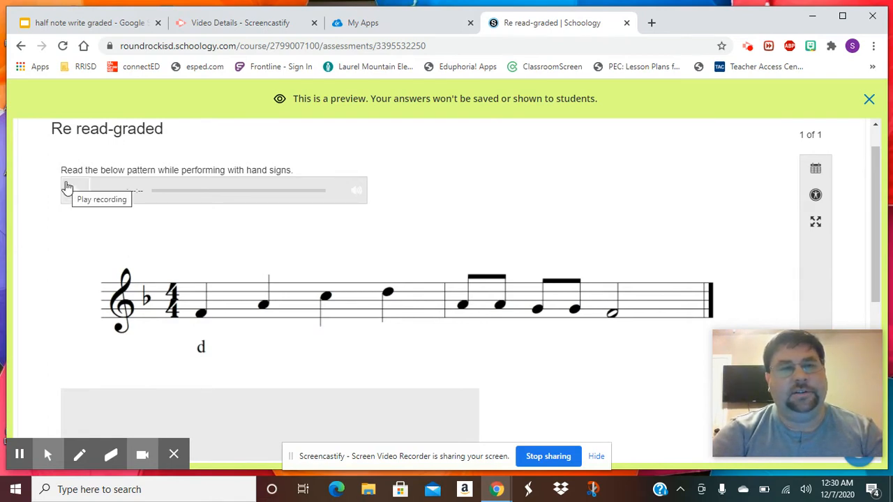
Step: Play the hand-sign question's audio prompt and bring the video recorder into view
left_click(68, 190)
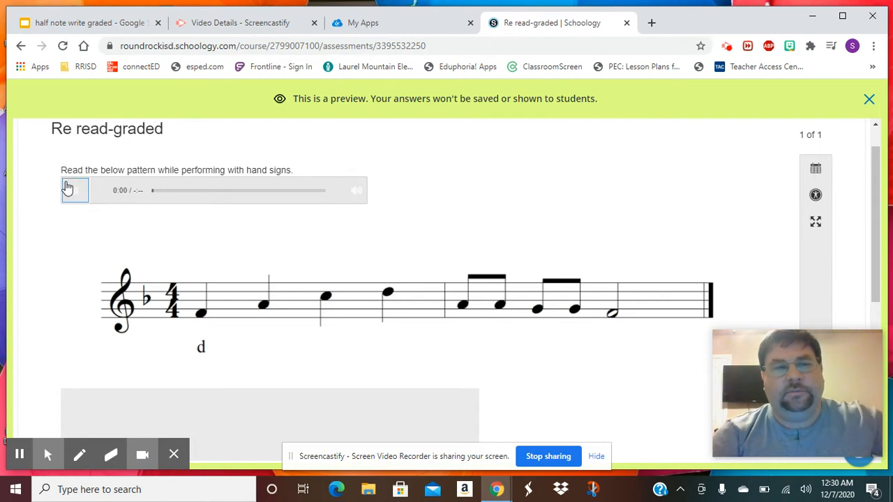
left_click(75, 190)
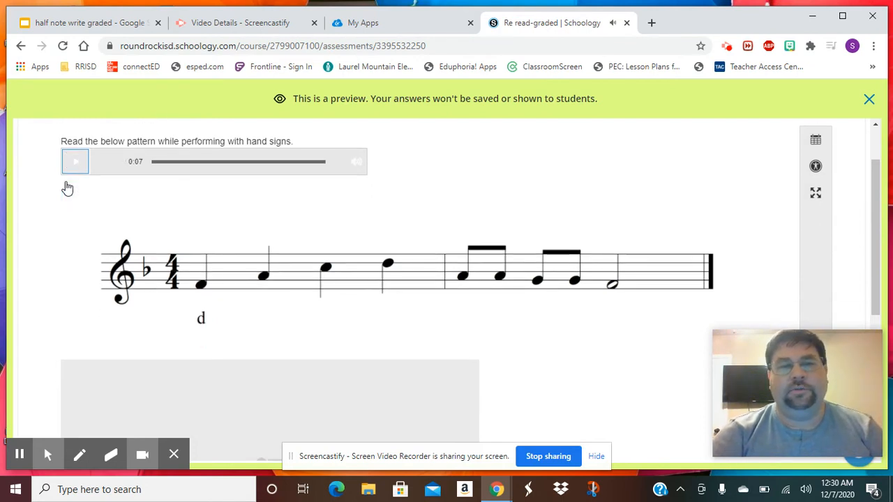
scroll("down", 3)
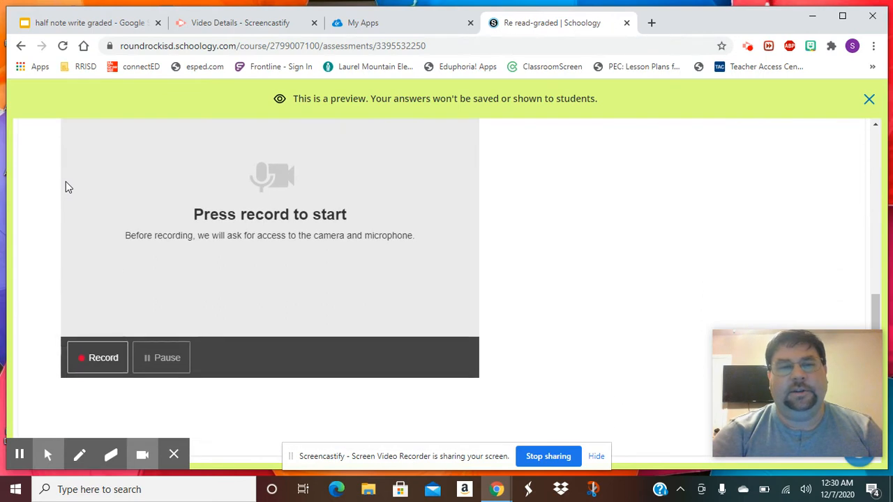
scroll("down", 3)
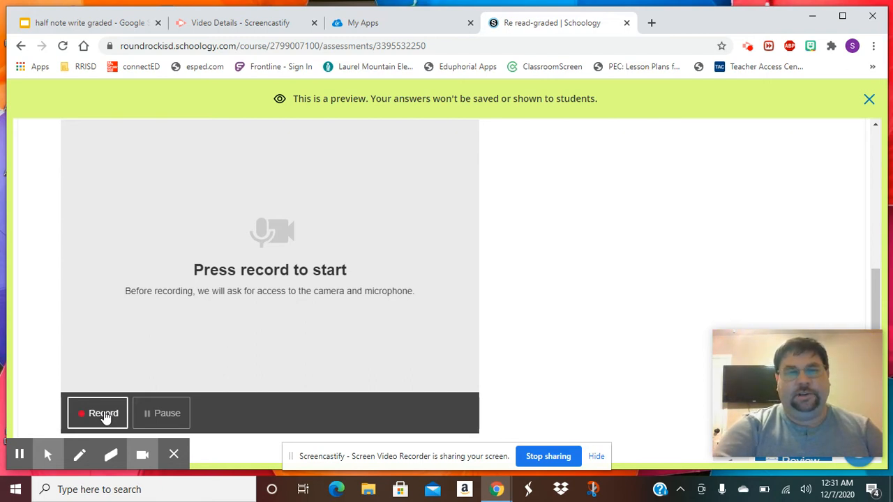
left_click(103, 413)
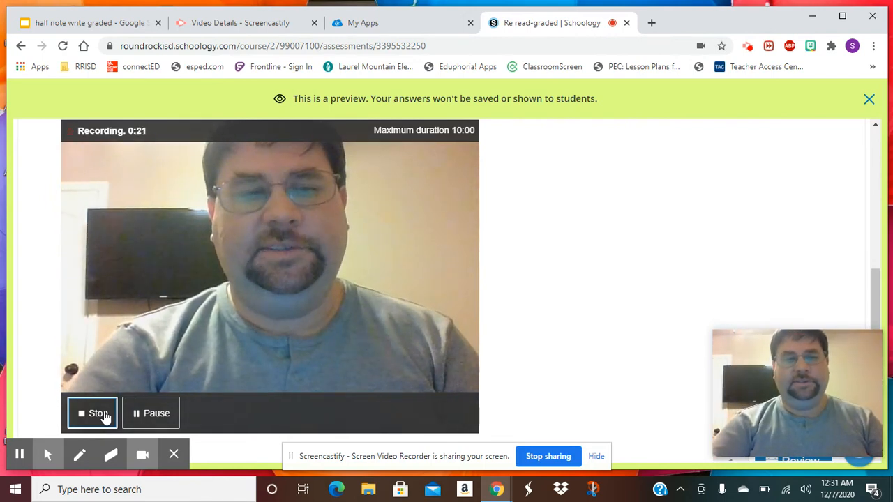
Step: Stop the 22-second video answer, review the attempt and finish it
left_click(97, 413)
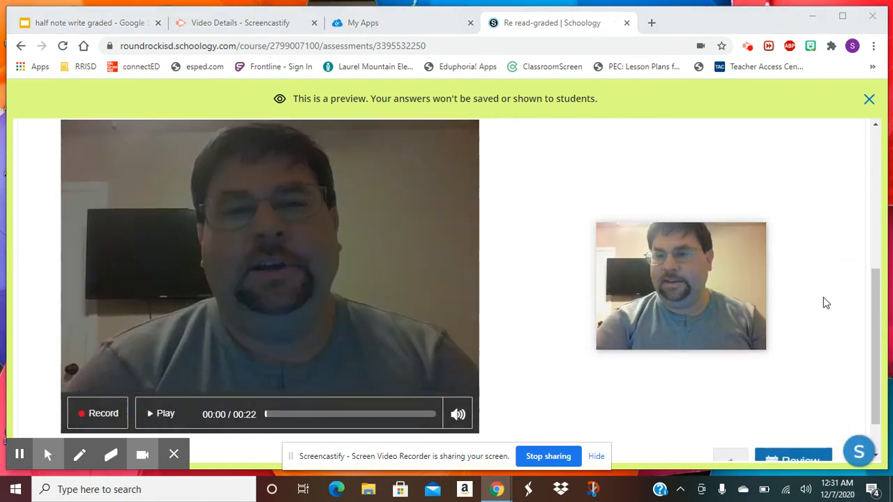
scroll("down", 3)
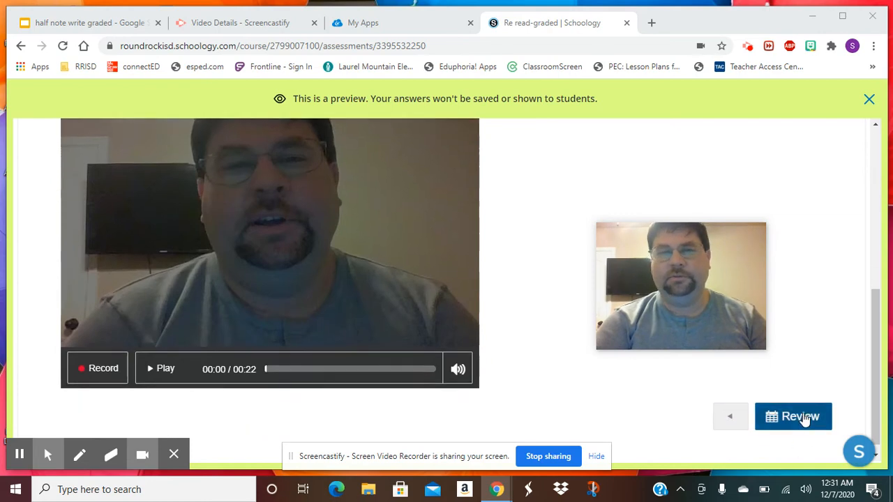
left_click(793, 416)
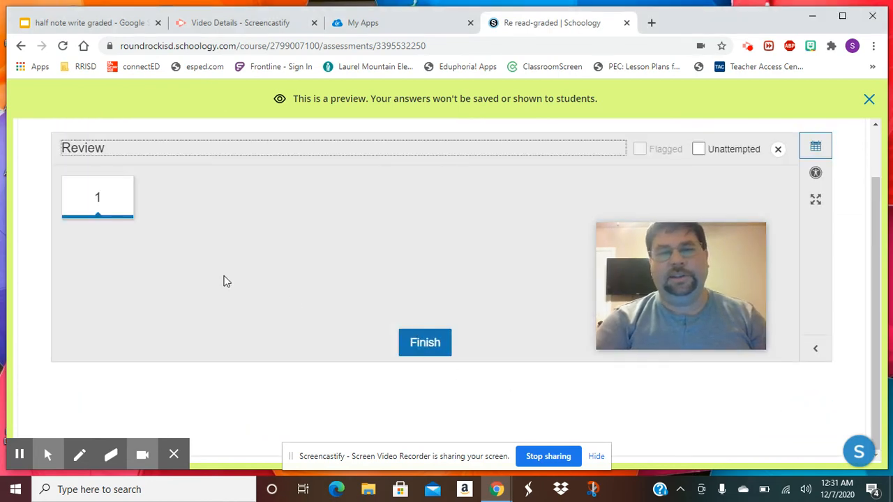
left_click(424, 343)
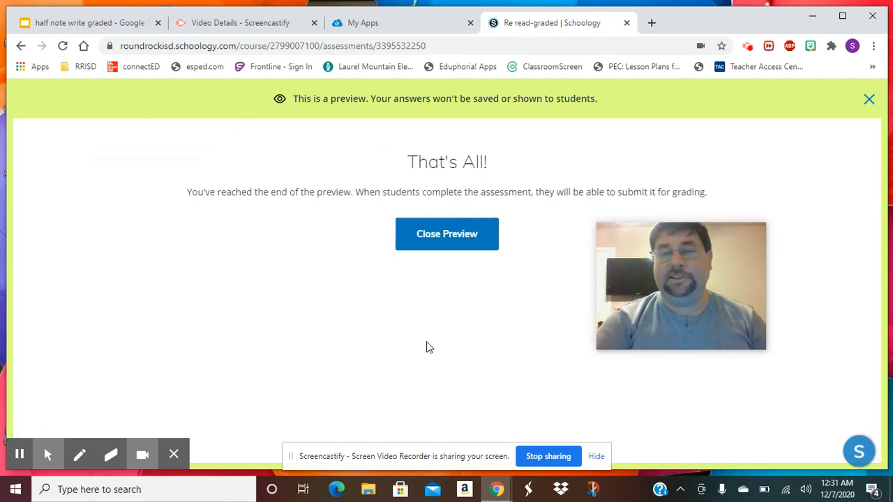
mouse_move(439, 352)
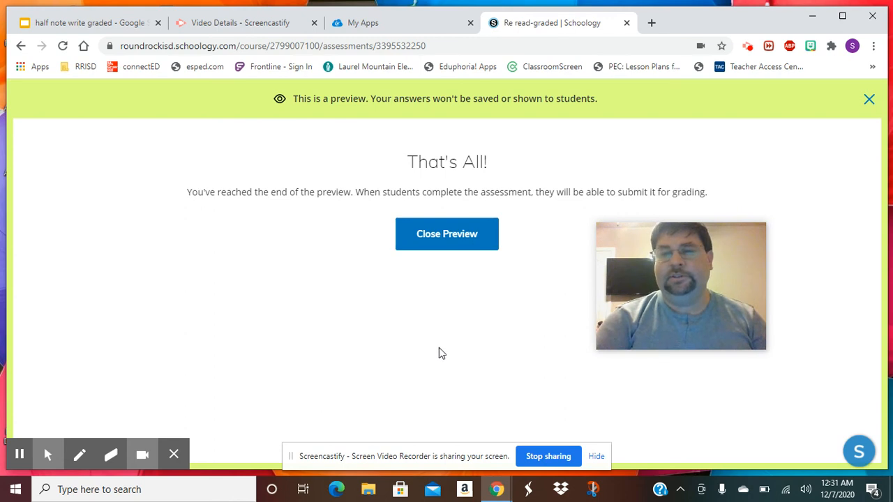